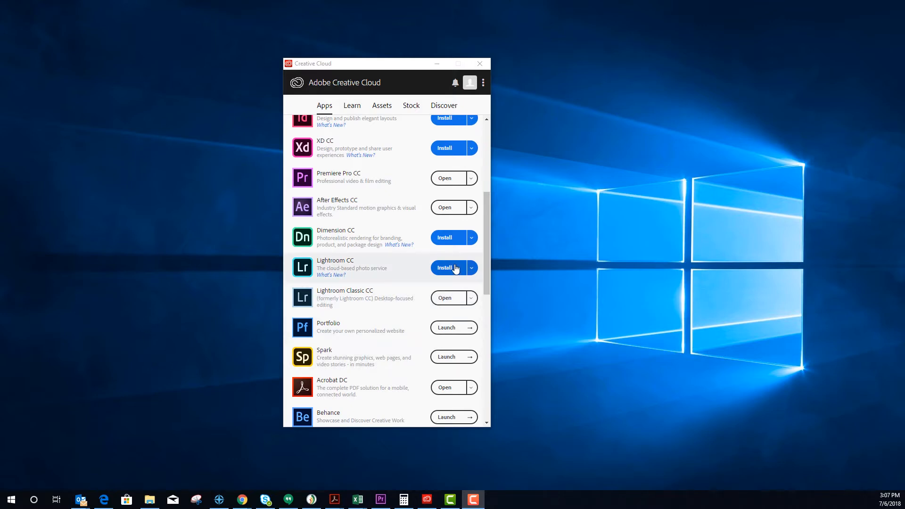
Step: Start installing Lightroom CC from the Creative Cloud Apps list
{"action": "left_click", "coordinate": [451, 266]}
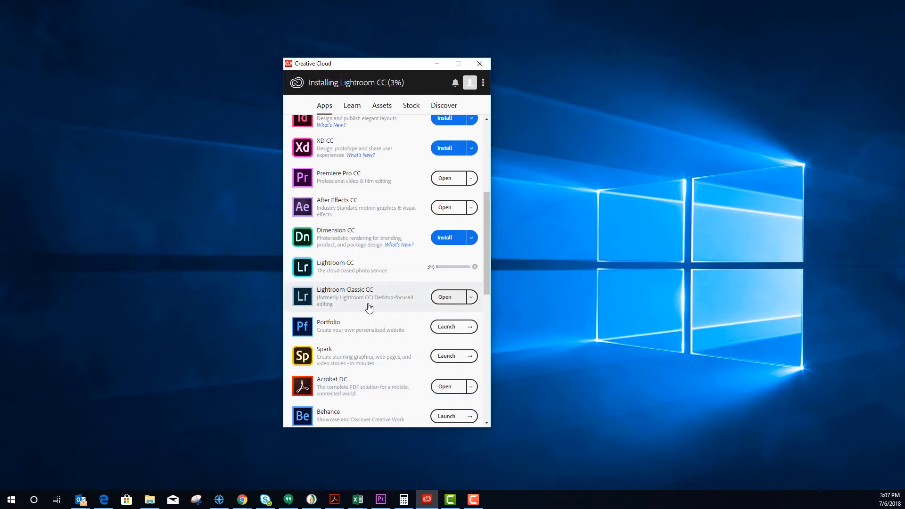
{"action": "mouse_move", "coordinate": [246, 348]}
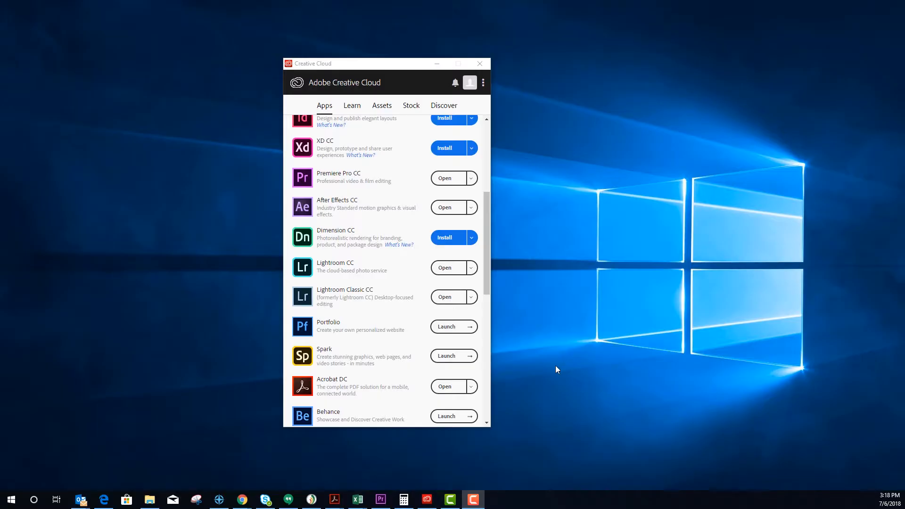
{"action": "mouse_move", "coordinate": [527, 310]}
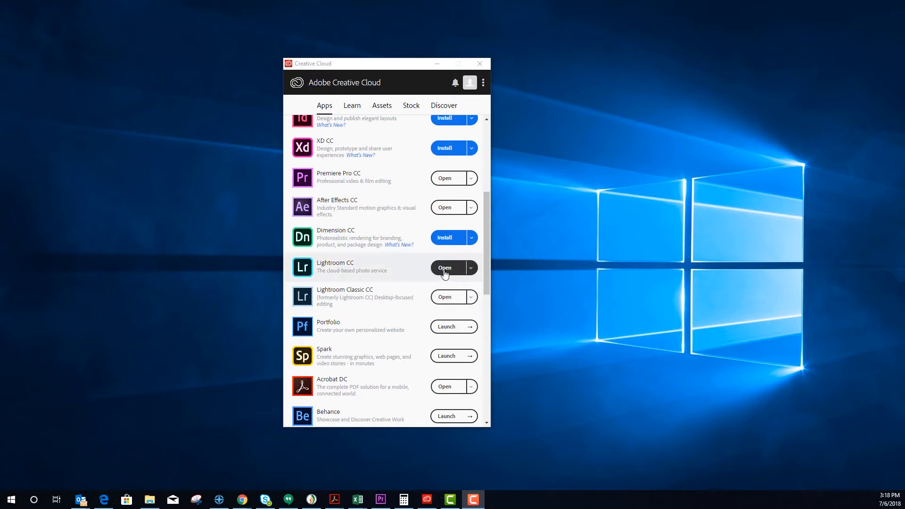
Step: Launch Lightroom CC and dismiss the Explore Your Photos search tip
{"action": "left_click", "coordinate": [444, 267]}
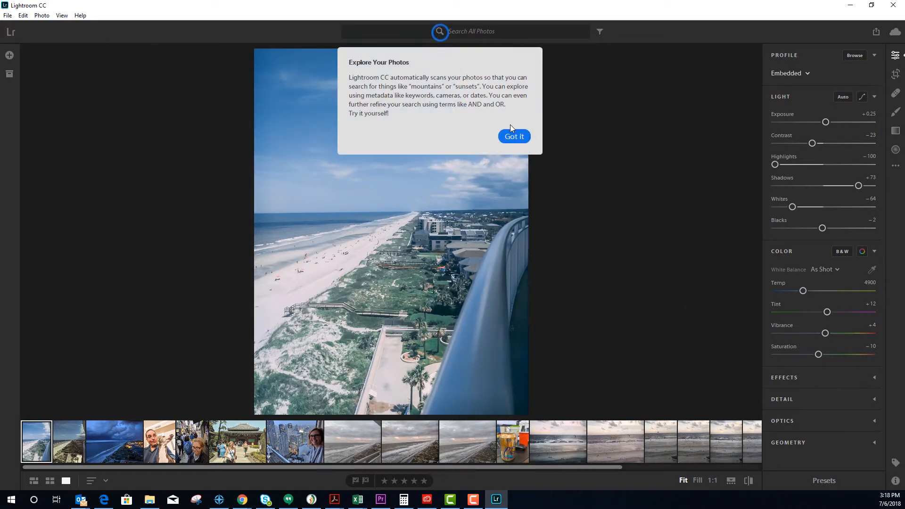
{"action": "left_click", "coordinate": [513, 136]}
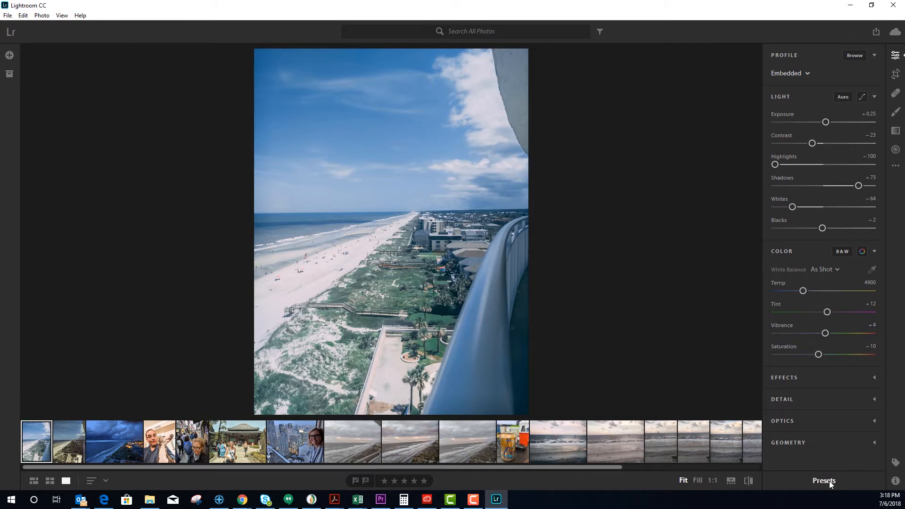
Step: Show the Presets panel, start Import Presets from the ... menu and cancel without importing
{"action": "left_click", "coordinate": [824, 480]}
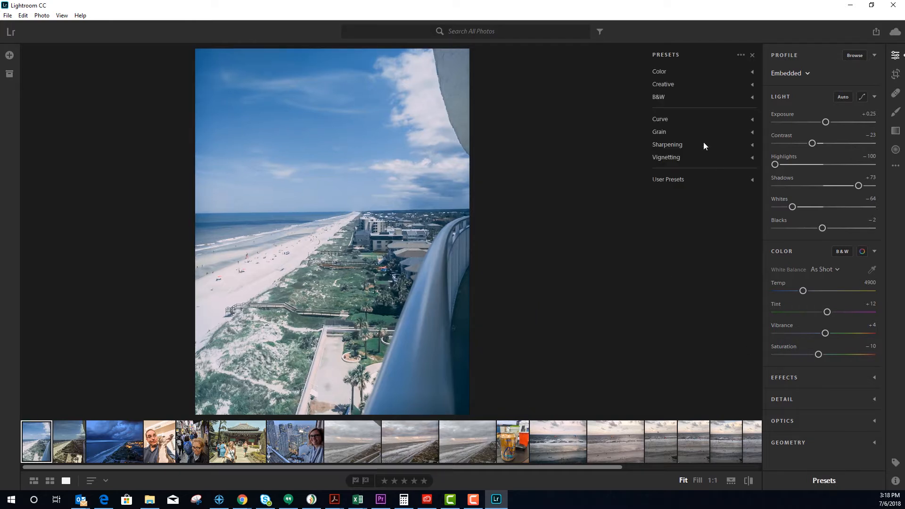
{"action": "mouse_move", "coordinate": [741, 59]}
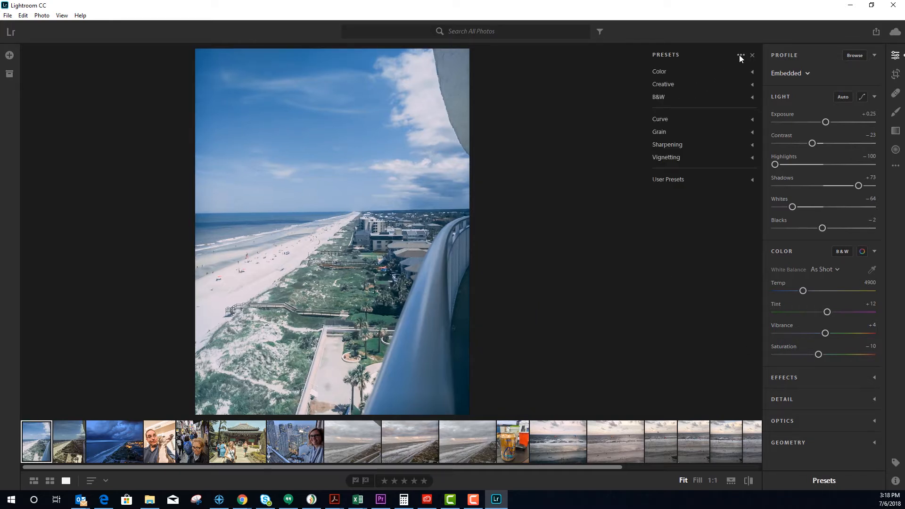
{"action": "left_click", "coordinate": [741, 54]}
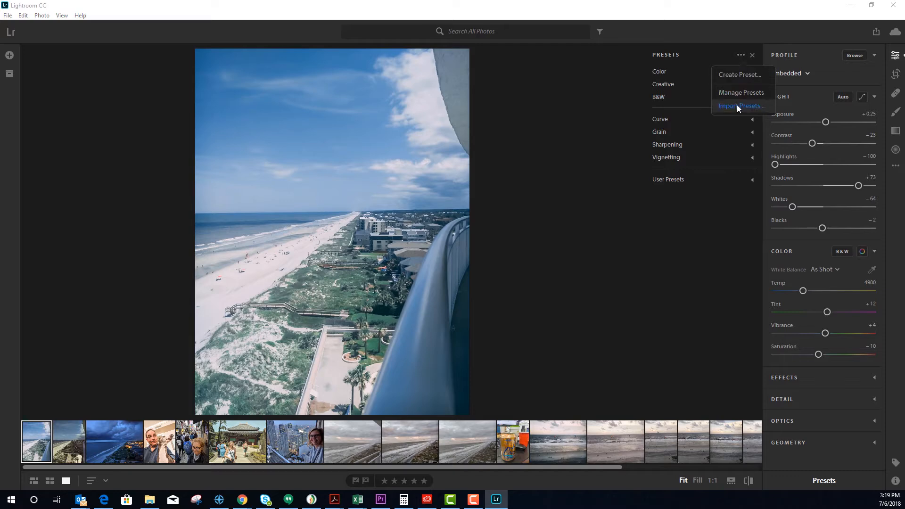
{"action": "left_click", "coordinate": [739, 105]}
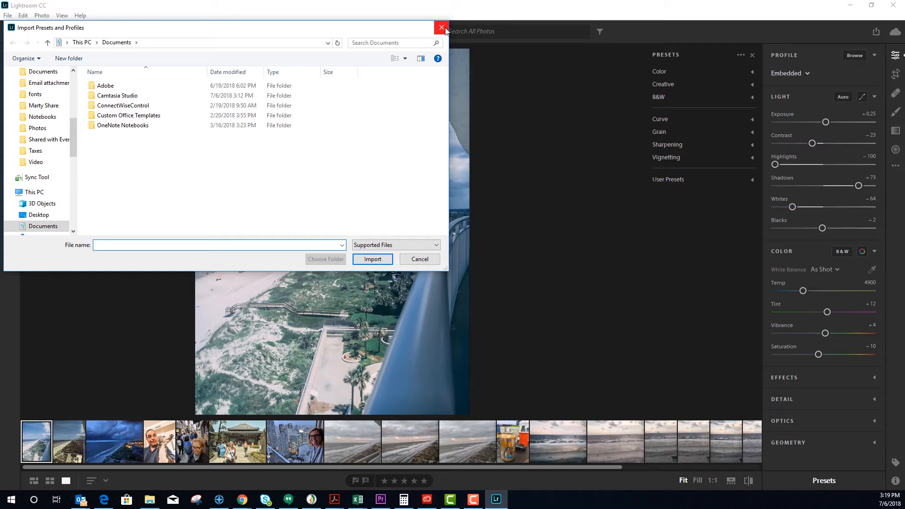
{"action": "left_click", "coordinate": [218, 245]}
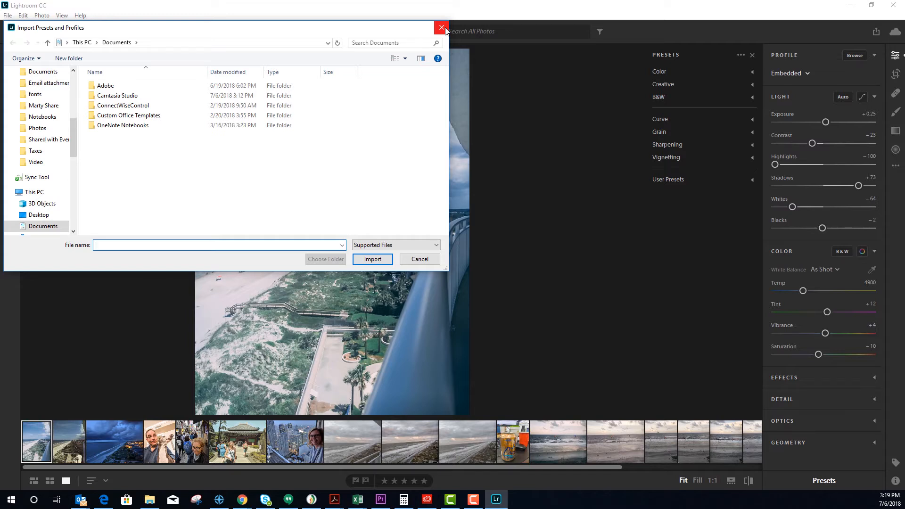
{"action": "left_click", "coordinate": [442, 28]}
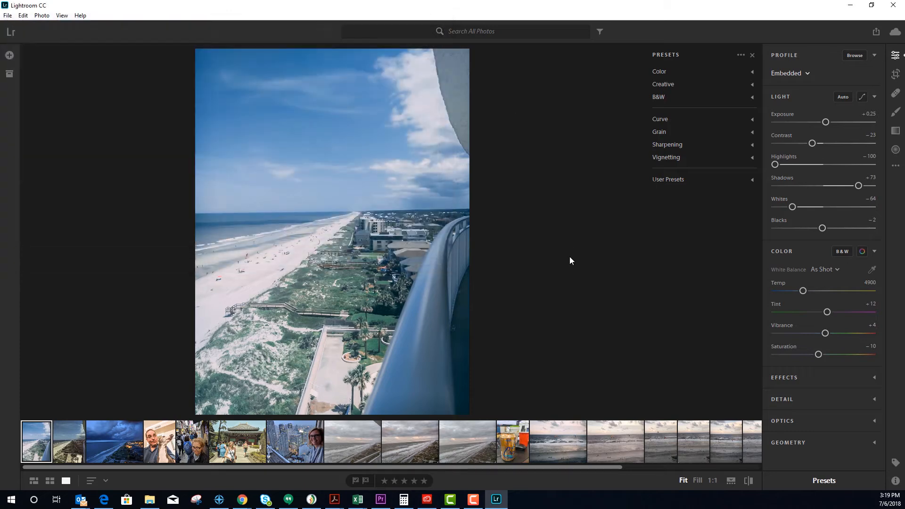
{"action": "mouse_move", "coordinate": [744, 91]}
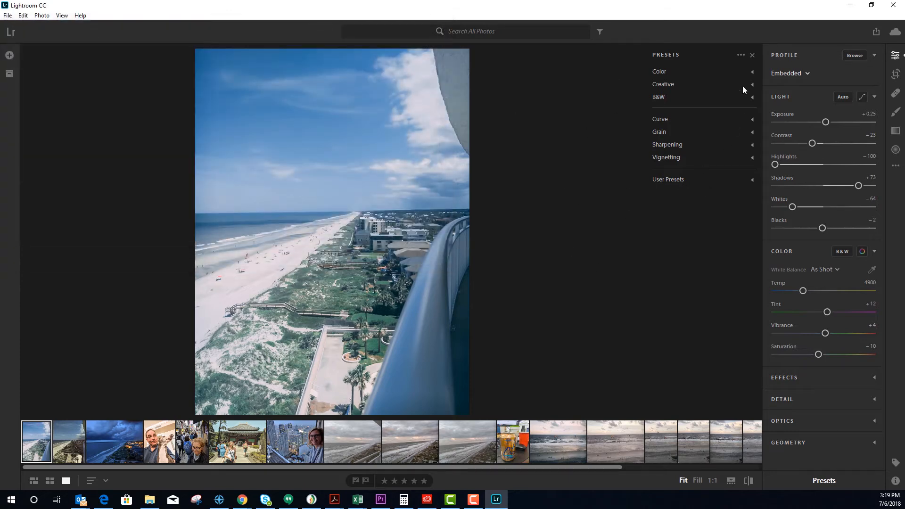
Step: Raise exposure to +1.03 and save the settings as a new user preset via Create Preset
{"action": "left_click", "coordinate": [741, 55]}
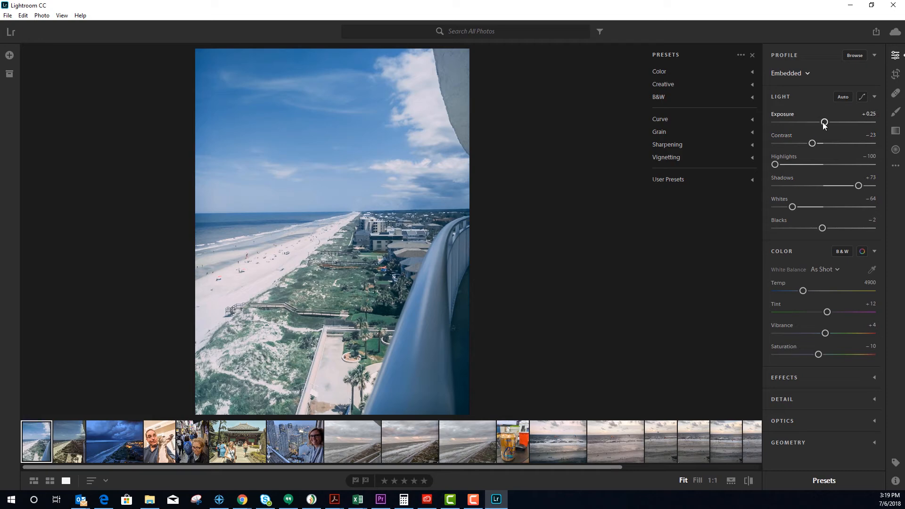
{"action": "left_click_drag", "start_coordinate": [823, 122], "coordinate": [829, 121]}
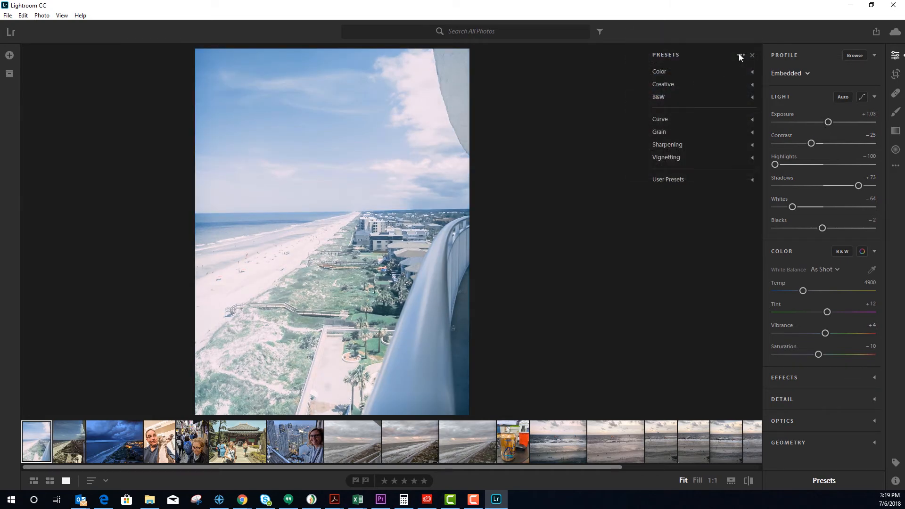
{"action": "left_click", "coordinate": [741, 55]}
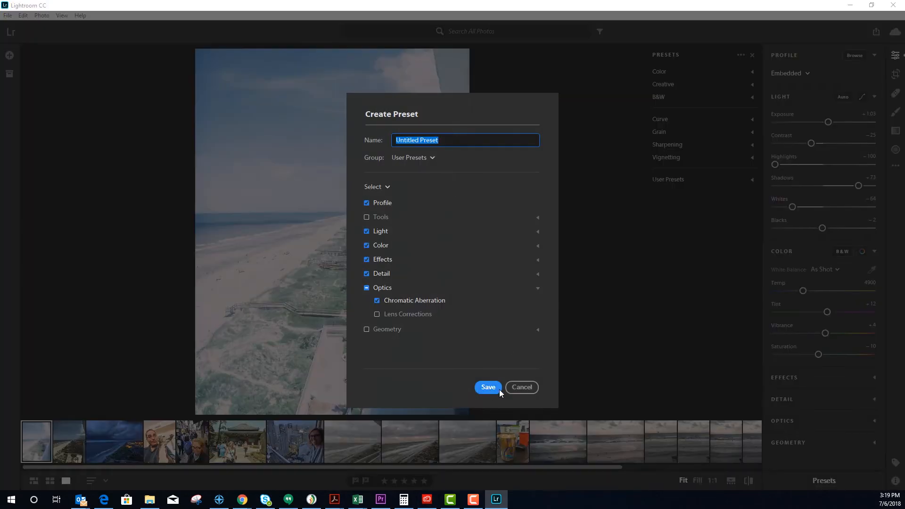
{"action": "left_click", "coordinate": [487, 386]}
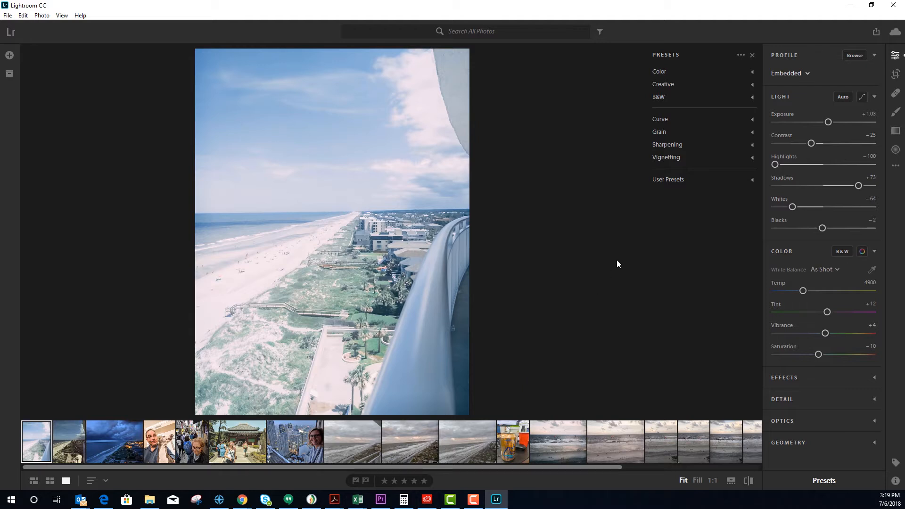
{"action": "mouse_move", "coordinate": [703, 176]}
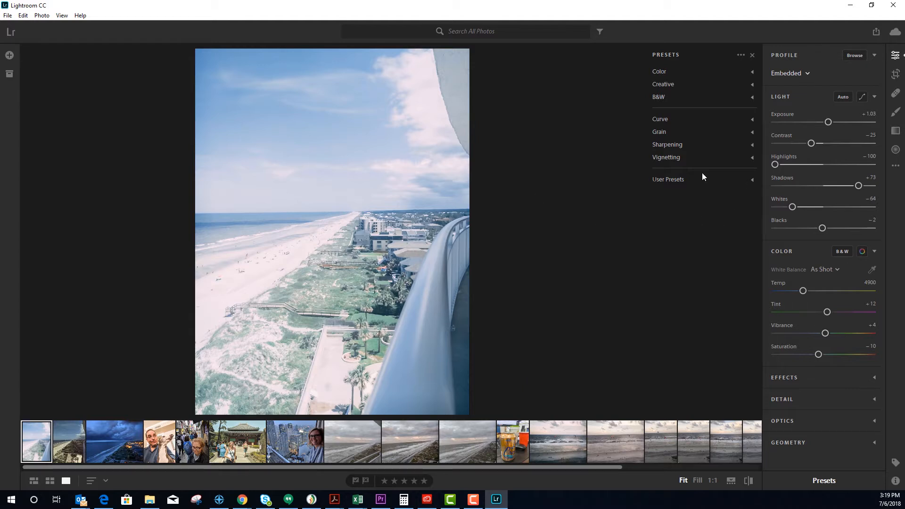
Step: Expand User Presets, preview a couple of presets and apply Red Crush to the photo
{"action": "left_click", "coordinate": [667, 179]}
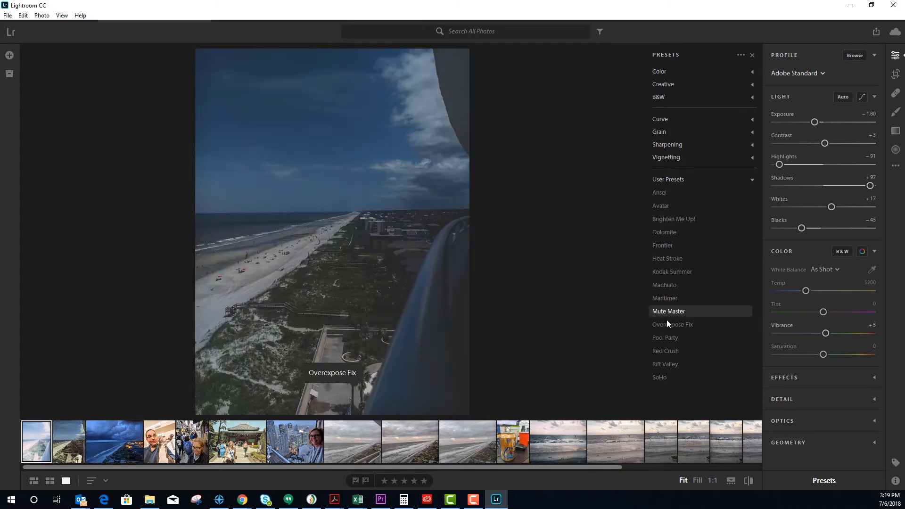
{"action": "left_click", "coordinate": [665, 337]}
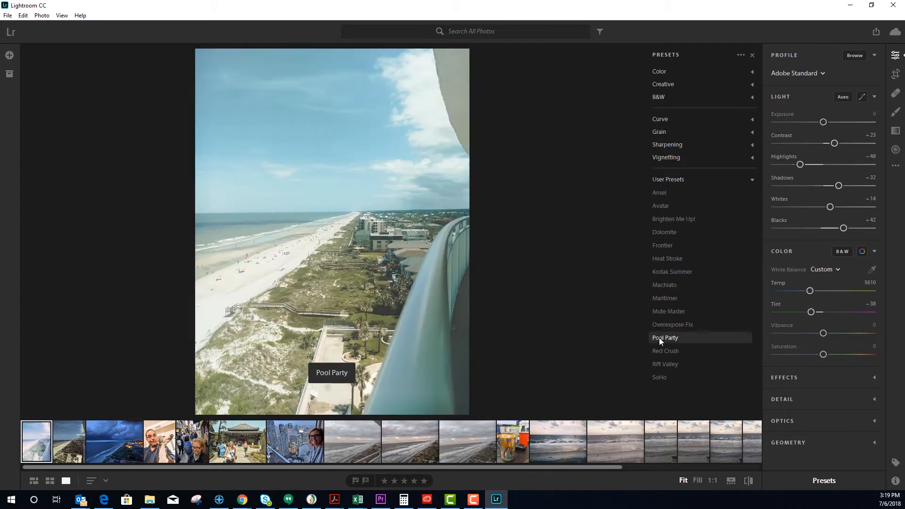
{"action": "left_click", "coordinate": [664, 351]}
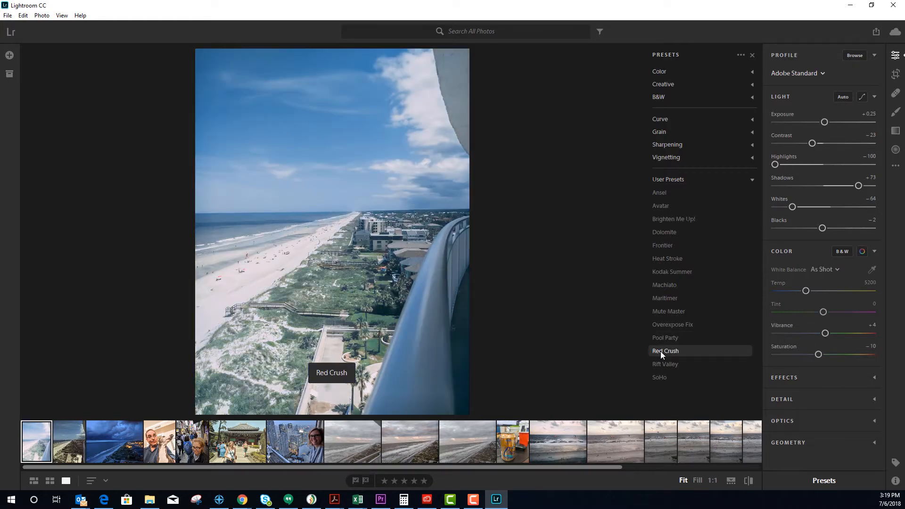
{"action": "left_click", "coordinate": [665, 351]}
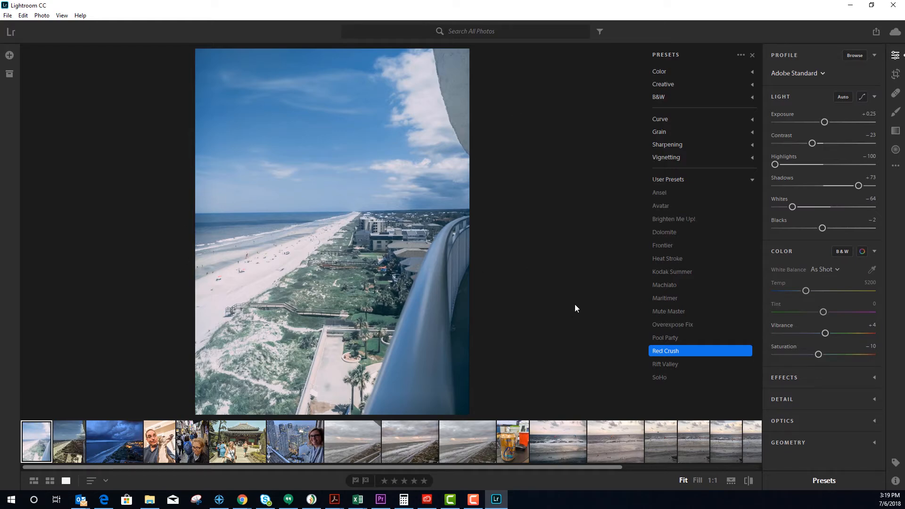
{"action": "mouse_move", "coordinate": [739, 60]}
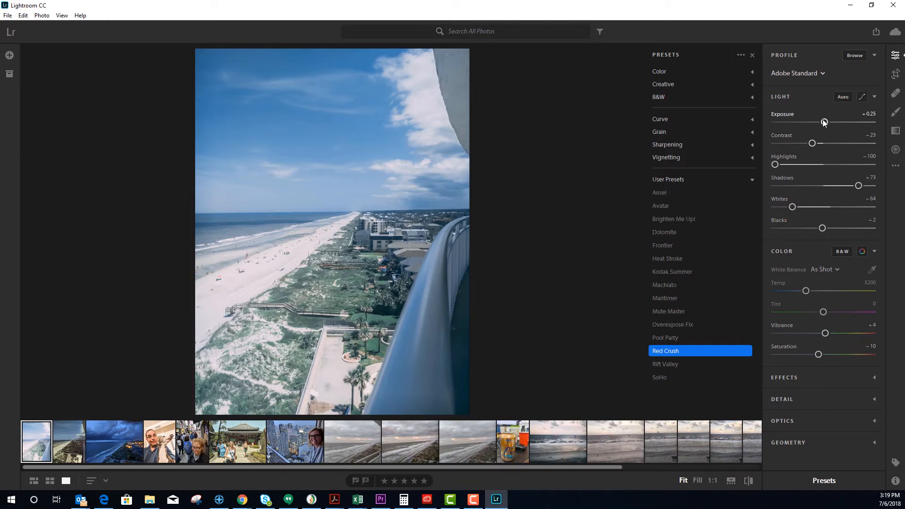
Step: Adjust tone to exposure +0.74, shadows +61, whites -43 and blacks -33
{"action": "left_click_drag", "start_coordinate": [824, 122], "coordinate": [827, 121]}
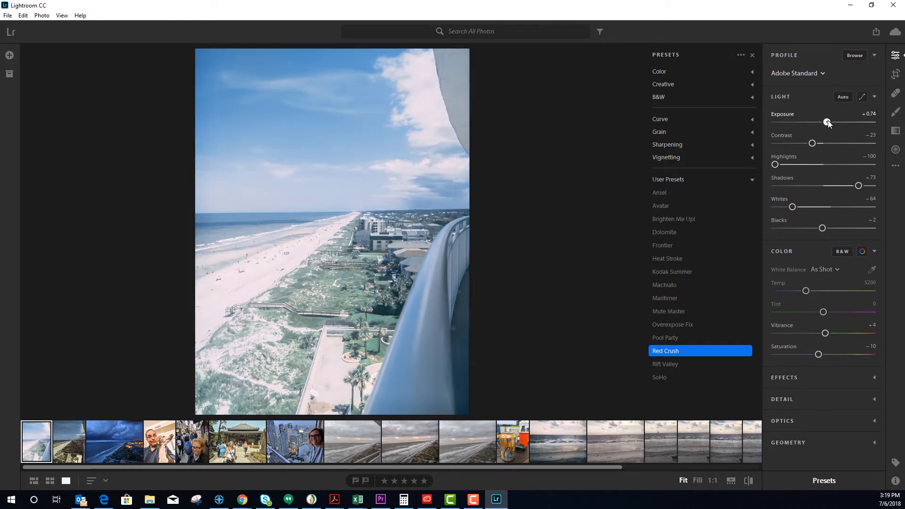
{"action": "left_click_drag", "start_coordinate": [858, 186], "coordinate": [853, 186]}
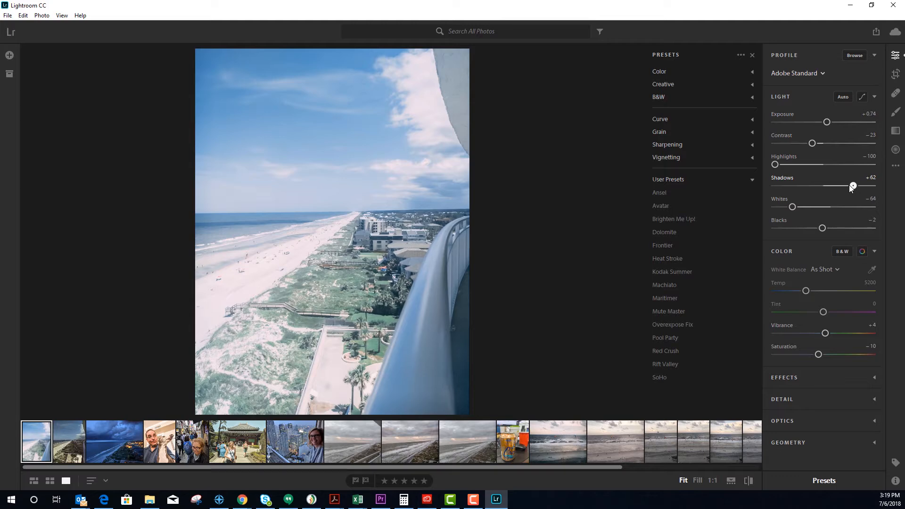
{"action": "left_click_drag", "start_coordinate": [821, 228], "coordinate": [813, 227]}
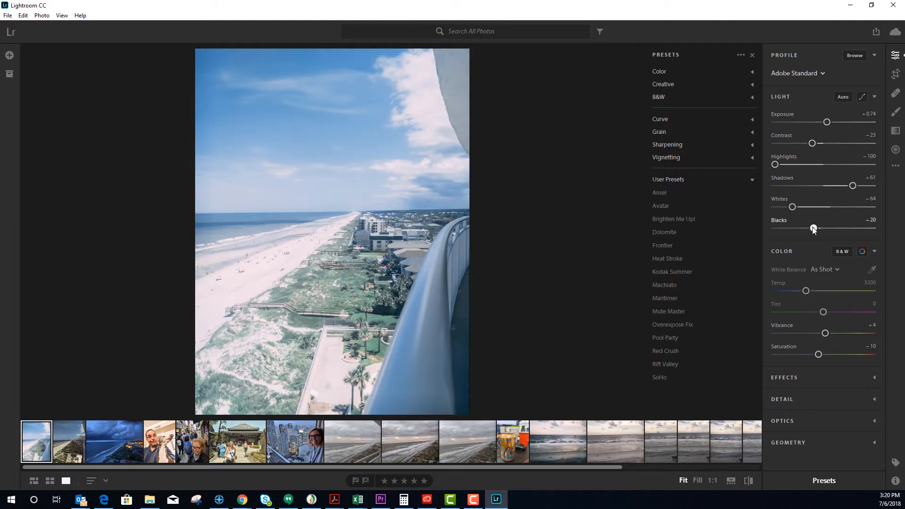
{"action": "left_click_drag", "start_coordinate": [792, 207], "coordinate": [802, 206]}
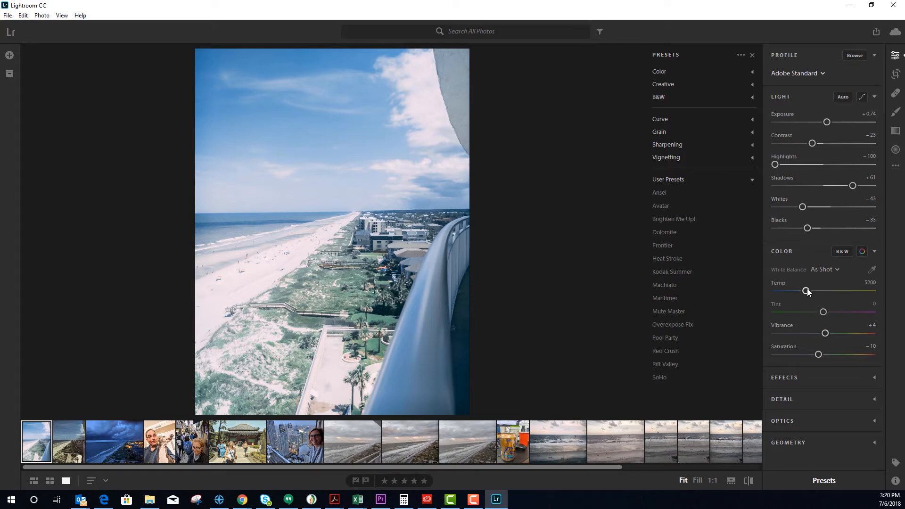
Step: Cool the white balance to temp 4663 with a +9 magenta tint
{"action": "left_click_drag", "start_coordinate": [807, 290], "coordinate": [800, 291]}
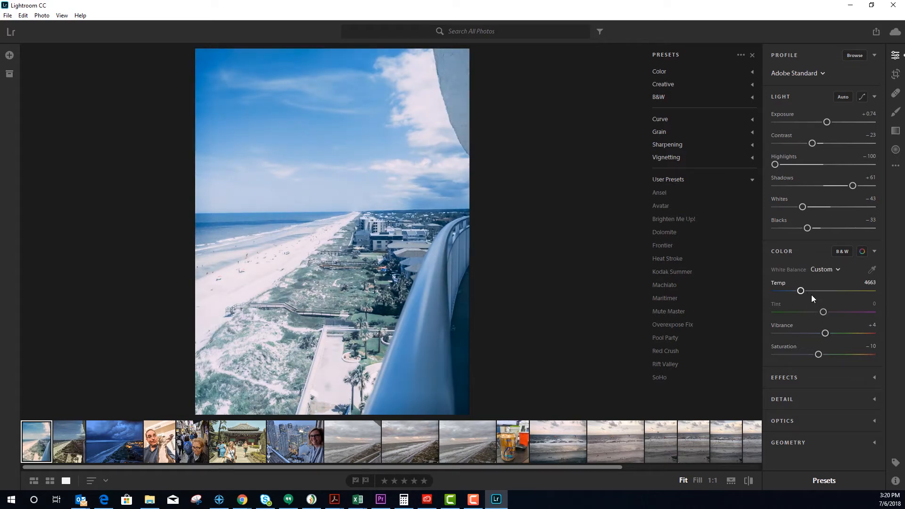
{"action": "left_click_drag", "start_coordinate": [824, 312], "coordinate": [826, 312]}
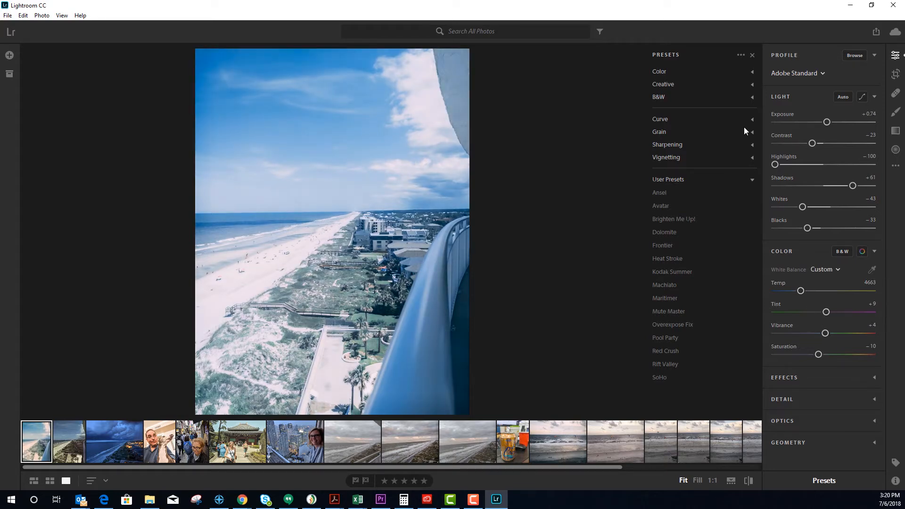
Step: Create a user preset named 'my new' from the current edits and save it
{"action": "left_click", "coordinate": [741, 55]}
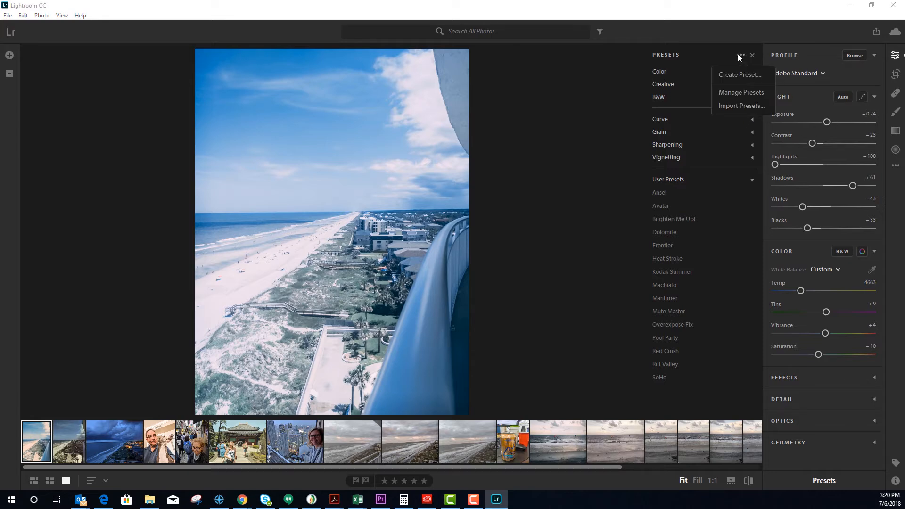
{"action": "left_click", "coordinate": [740, 75]}
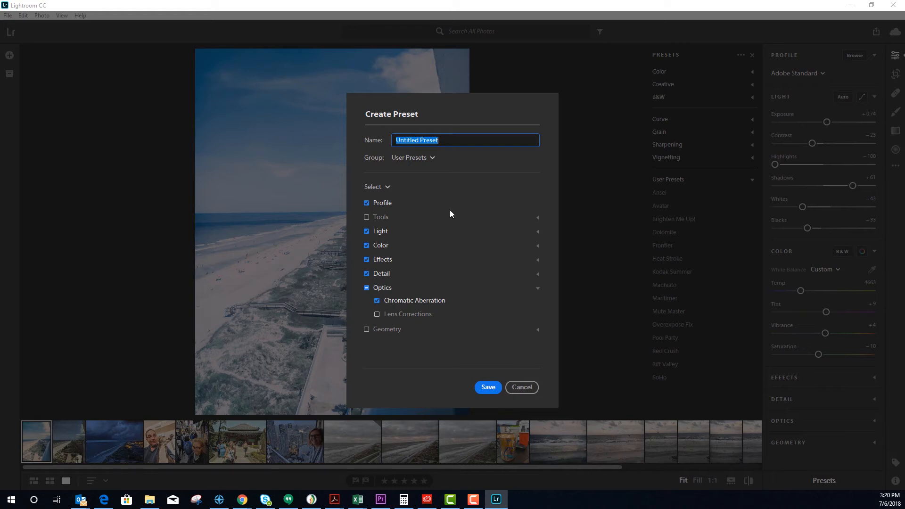
{"action": "type", "text": "my"}
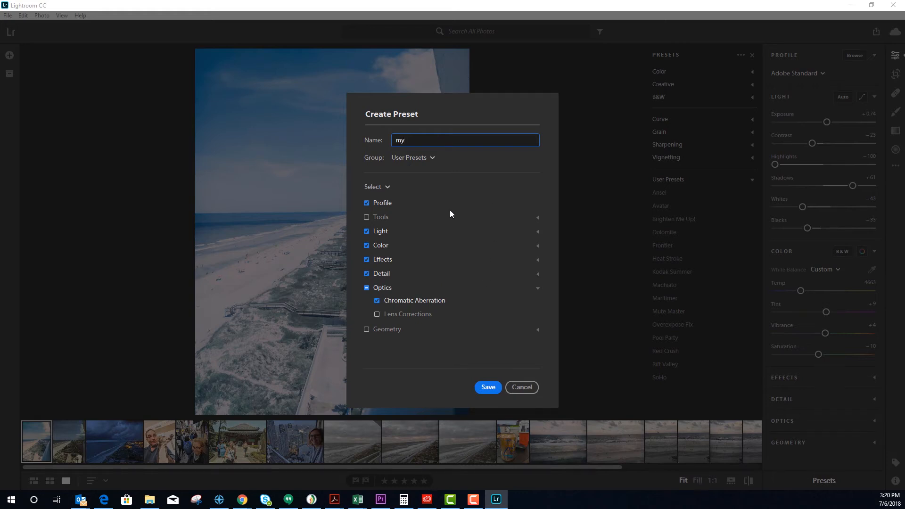
{"action": "type", "text": "n"}
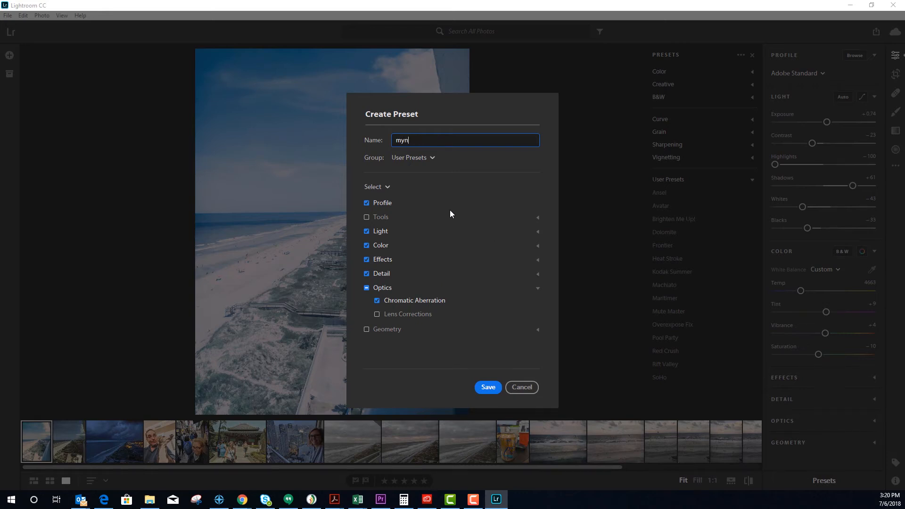
{"action": "key", "text": "Backspace"}
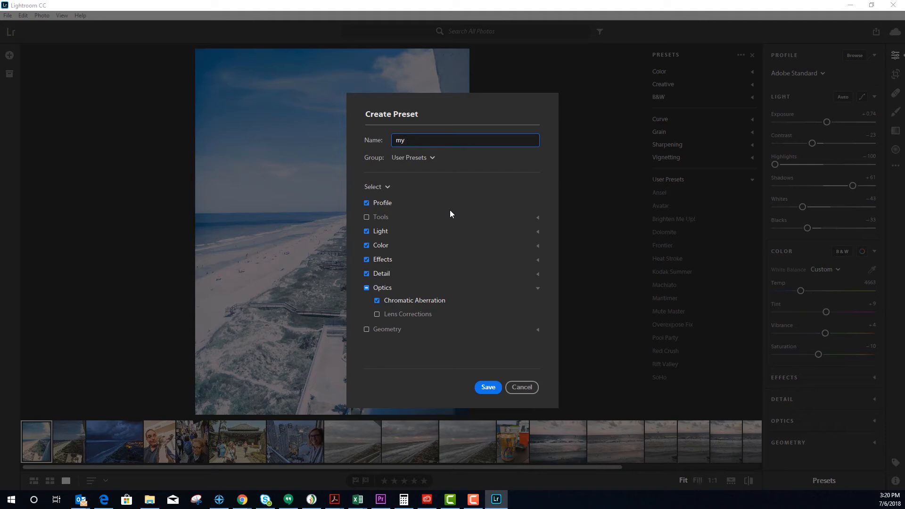
{"action": "left_click", "coordinate": [487, 387]}
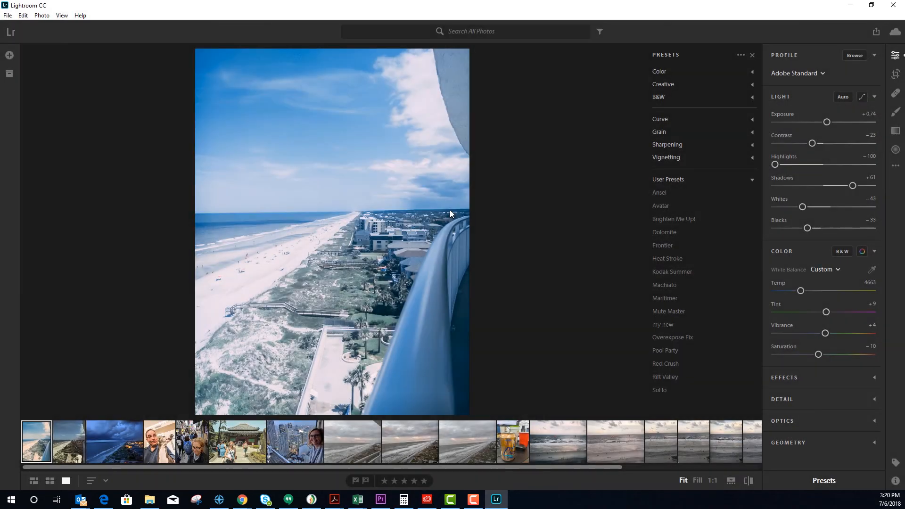
{"action": "mouse_move", "coordinate": [628, 361]}
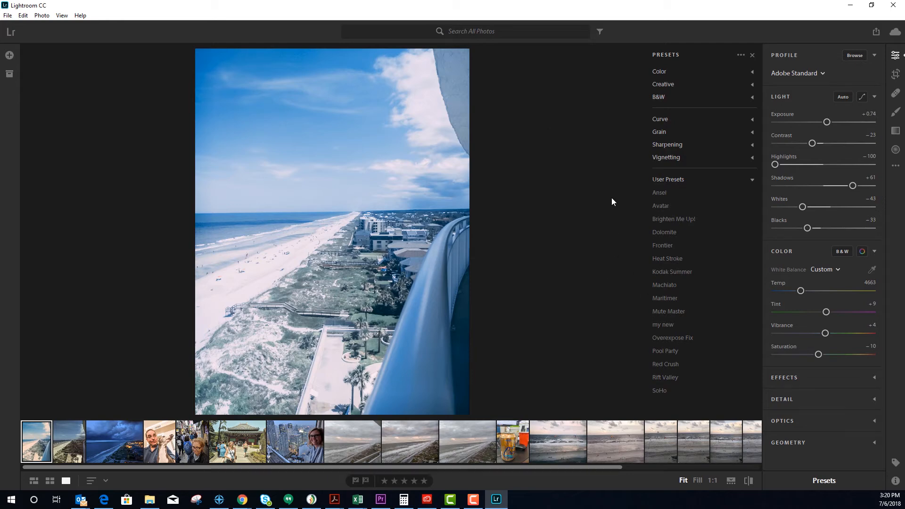
{"action": "mouse_move", "coordinate": [631, 198]}
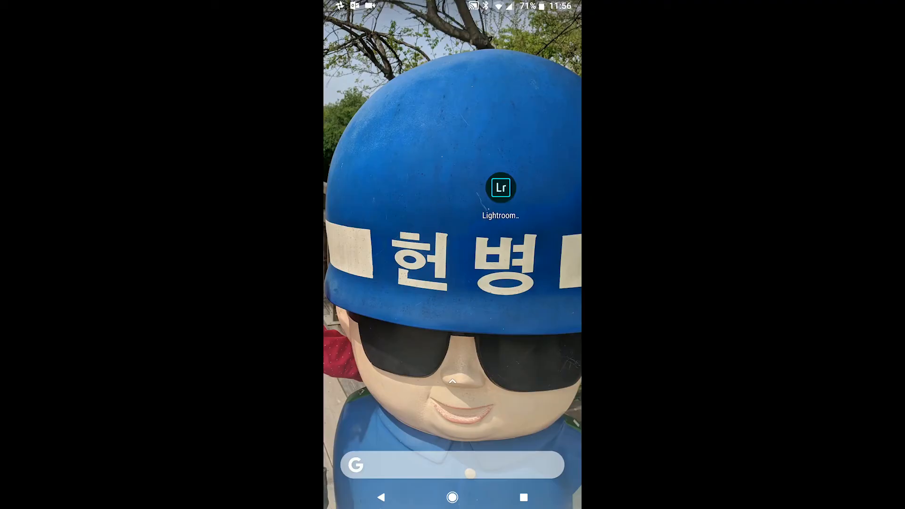
Step: Launch Lightroom Mobile, open the PM Presets 2017 album, peek at a photo's edit tools and return to the grid
{"action": "left_click", "coordinate": [501, 187]}
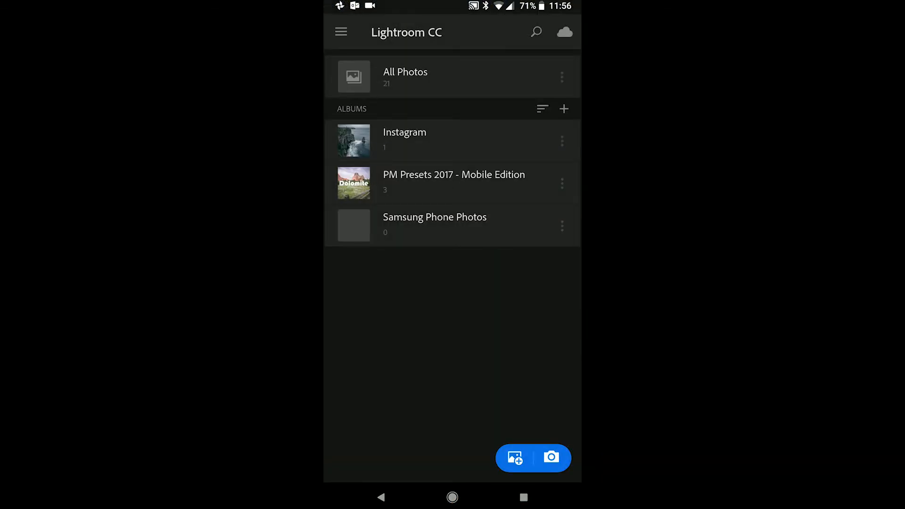
{"action": "left_click", "coordinate": [453, 179]}
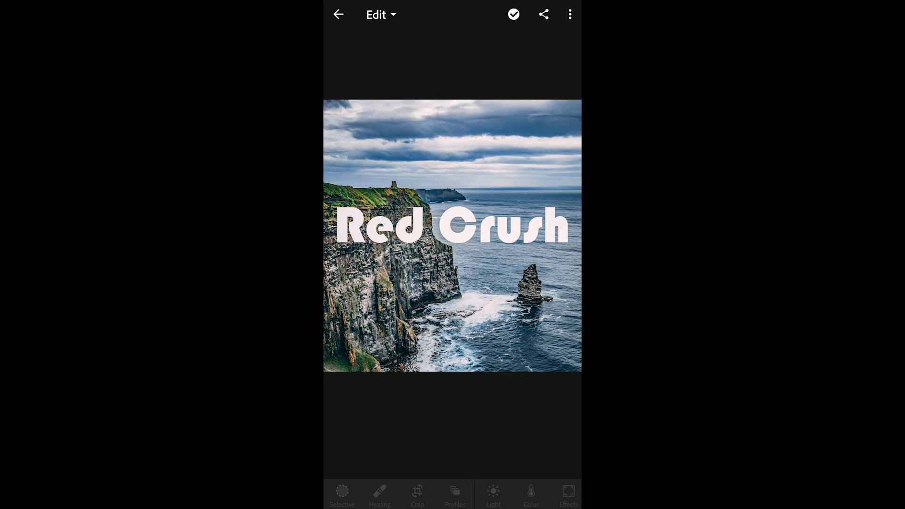
{"action": "left_click", "coordinate": [512, 14]}
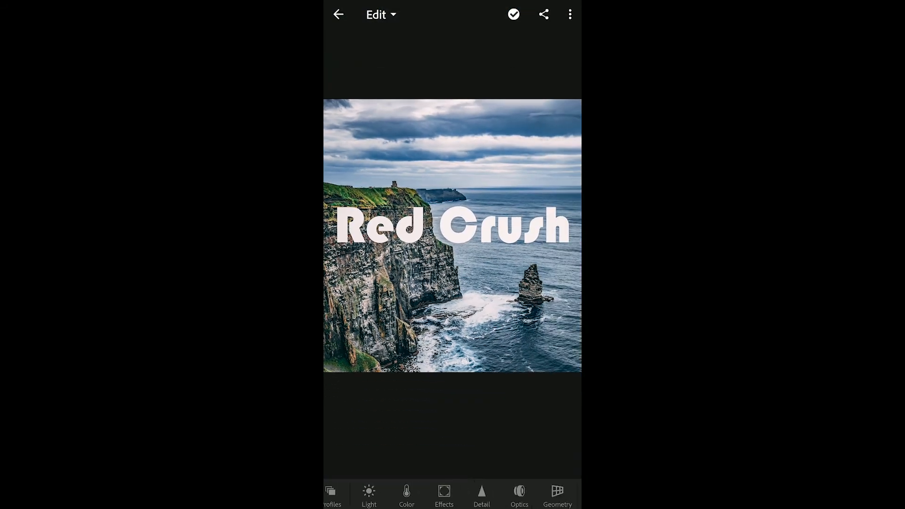
{"action": "scroll", "scroll_direction": "left", "scroll_amount": 3}
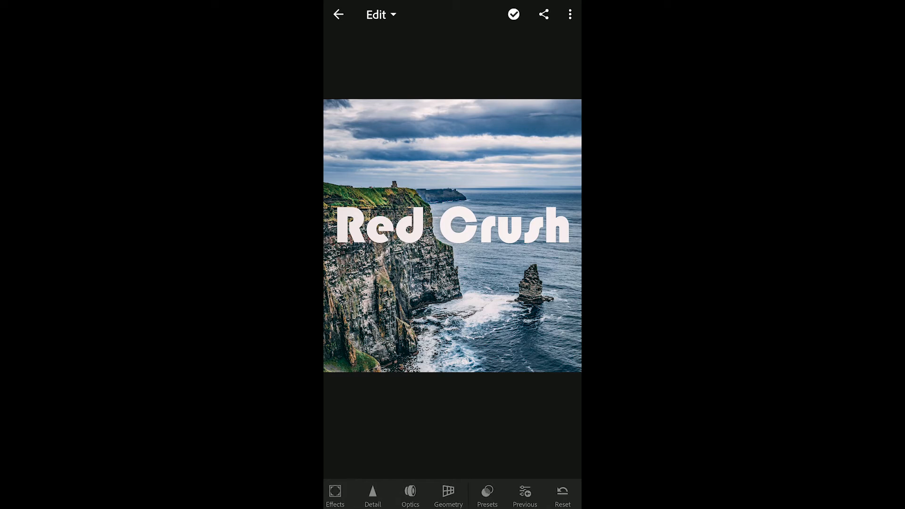
{"action": "left_click", "coordinate": [513, 14]}
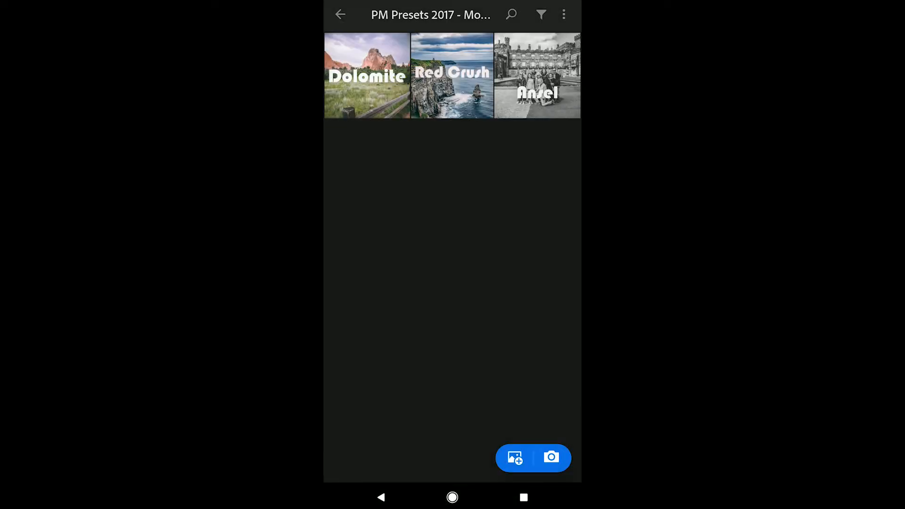
Step: Open the beach photo in Edit, then move to the other, unedited balcony beach photo
{"action": "left_click", "coordinate": [341, 14]}
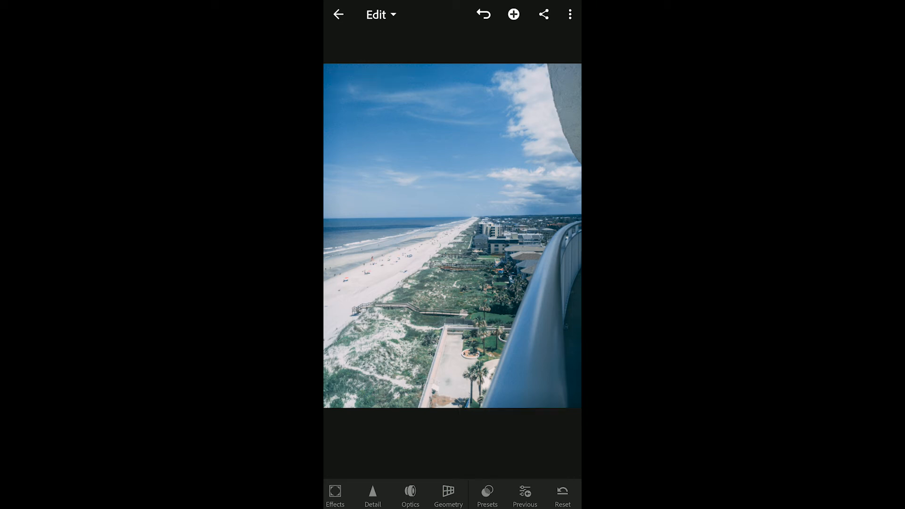
{"action": "left_click", "coordinate": [338, 14]}
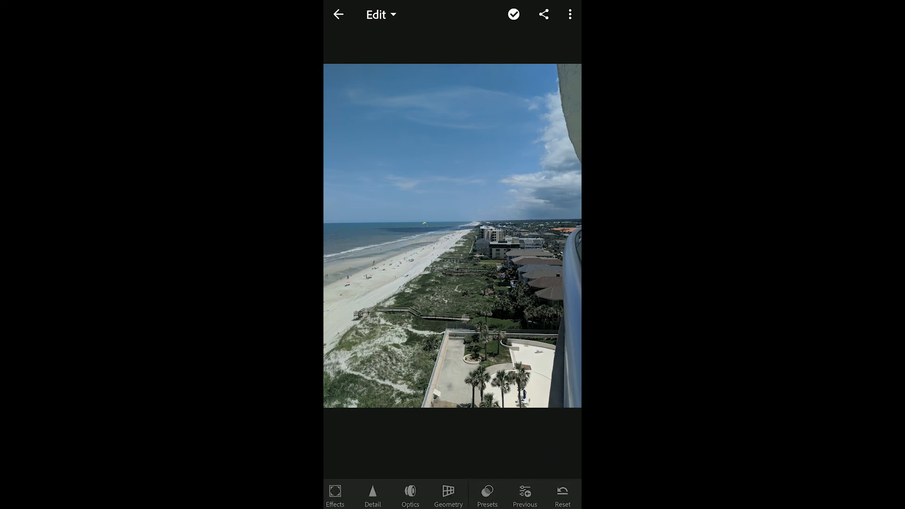
Step: Apply the synced Kodak Summer user preset from the Presets list and confirm it
{"action": "left_click", "coordinate": [487, 495]}
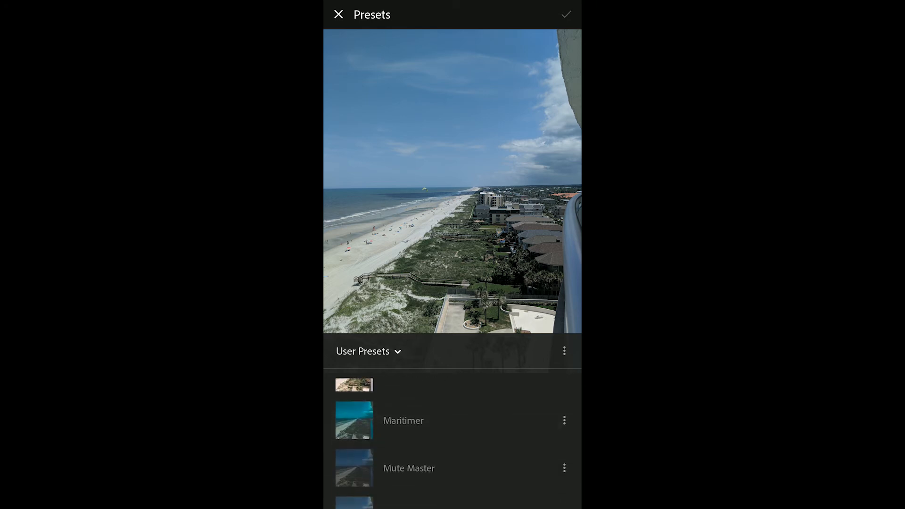
{"action": "scroll", "scroll_direction": "down", "scroll_amount": 3}
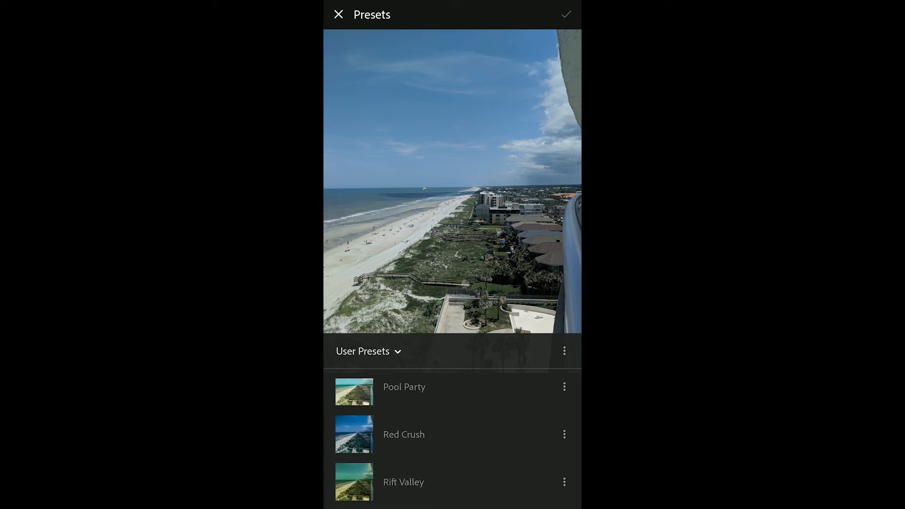
{"action": "left_click", "coordinate": [404, 434]}
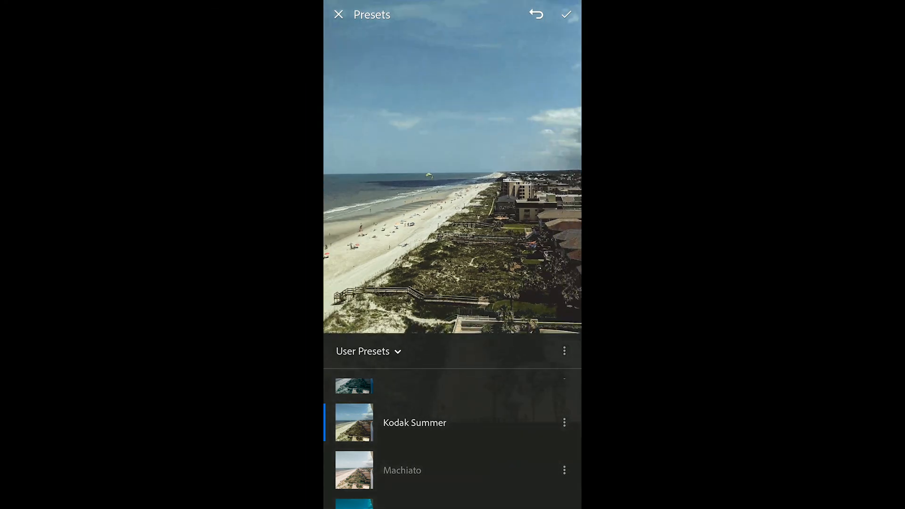
{"action": "left_click", "coordinate": [565, 14]}
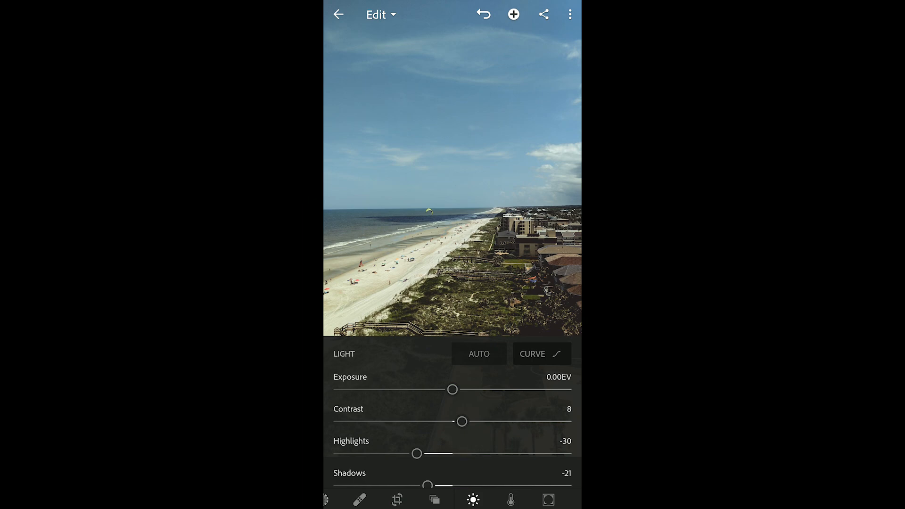
Step: Set the beach photo's Exposure to -0.49 EV and Contrast to 19, then return to All Photos
{"action": "left_click_drag", "start_coordinate": [452, 389], "coordinate": [440, 389]}
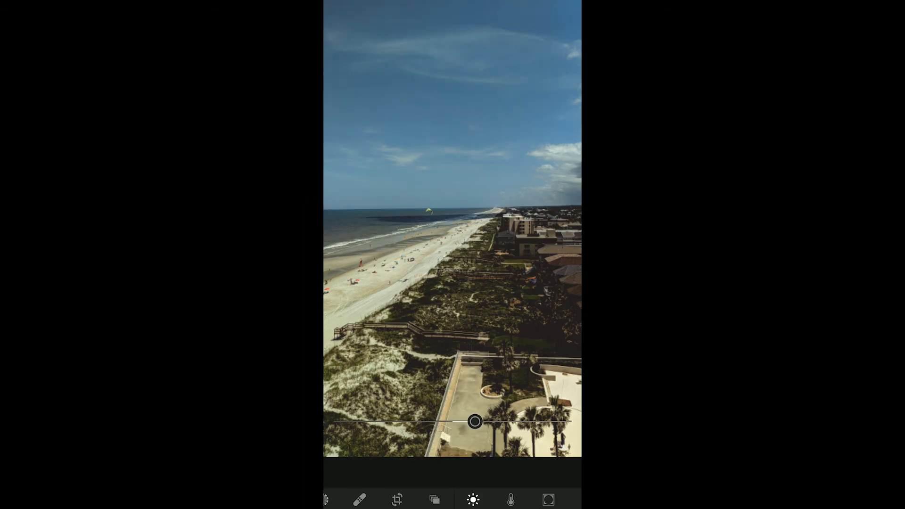
{"action": "left_click", "coordinate": [473, 499]}
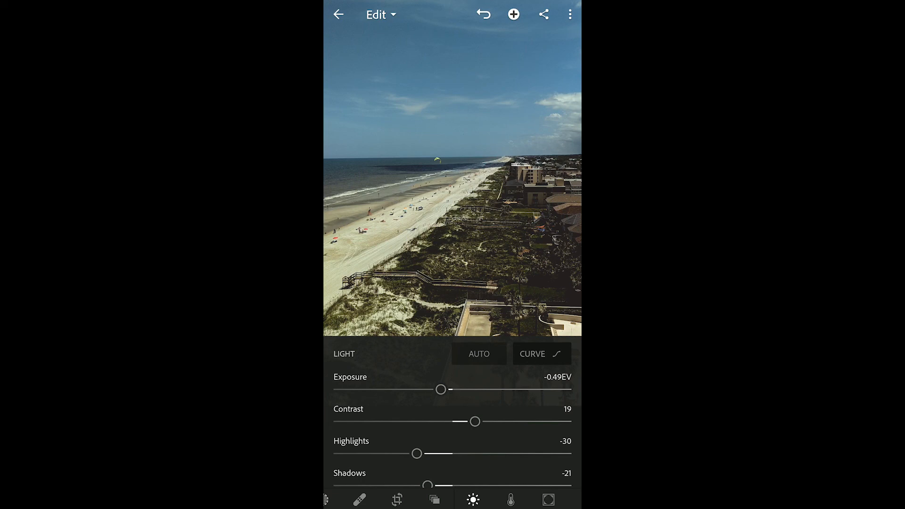
{"action": "left_click", "coordinate": [339, 14]}
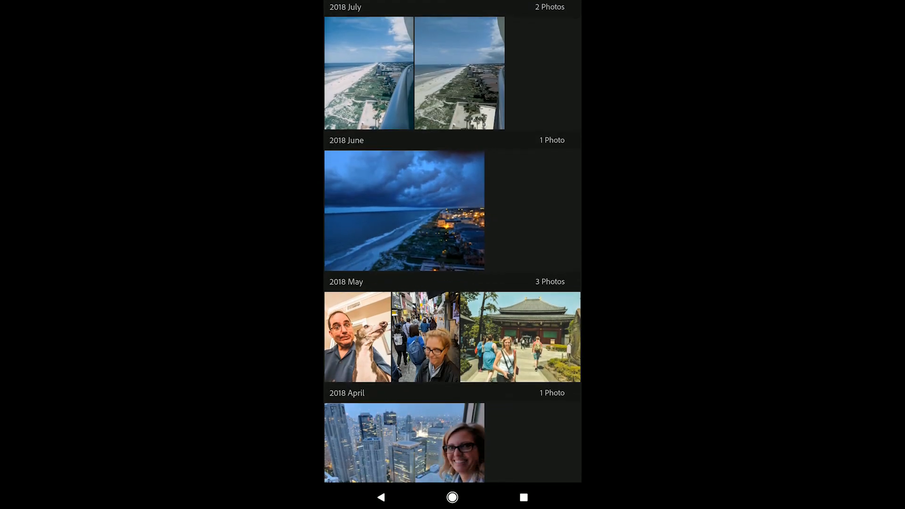